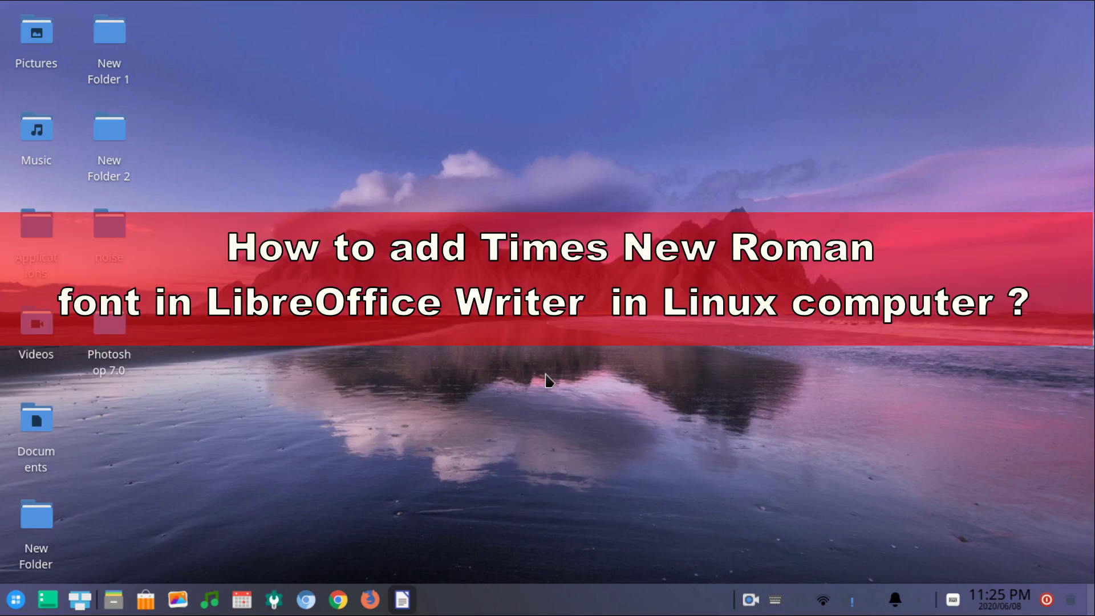
Launch LibreOffice Writer from the taskbar icon to get a blank document.
{"action": "left_click", "coordinate": [402, 600]}
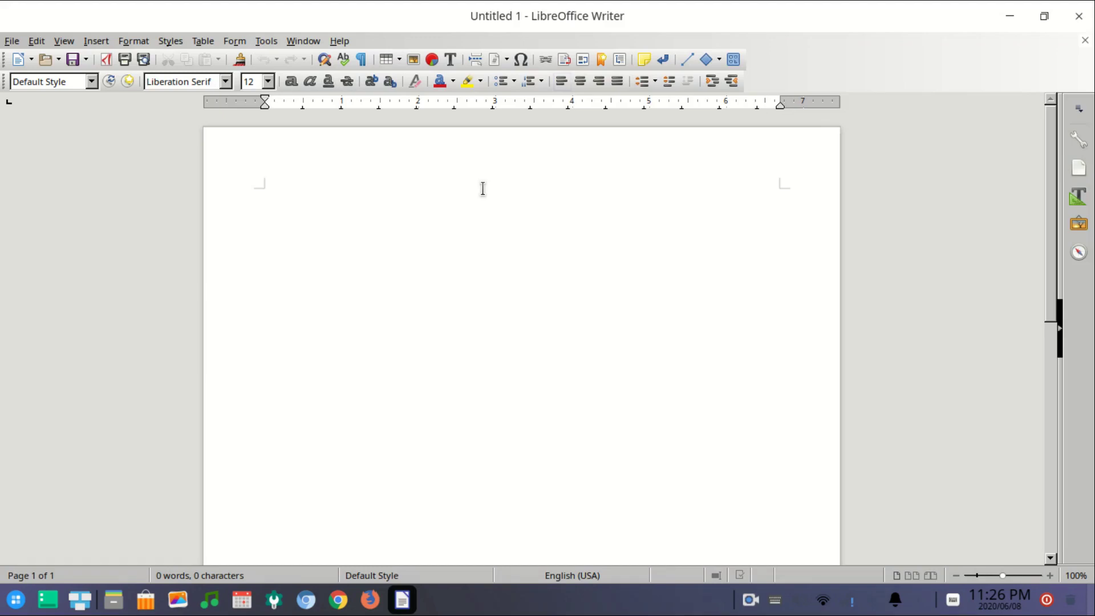
{"action": "mouse_move", "coordinate": [169, 108]}
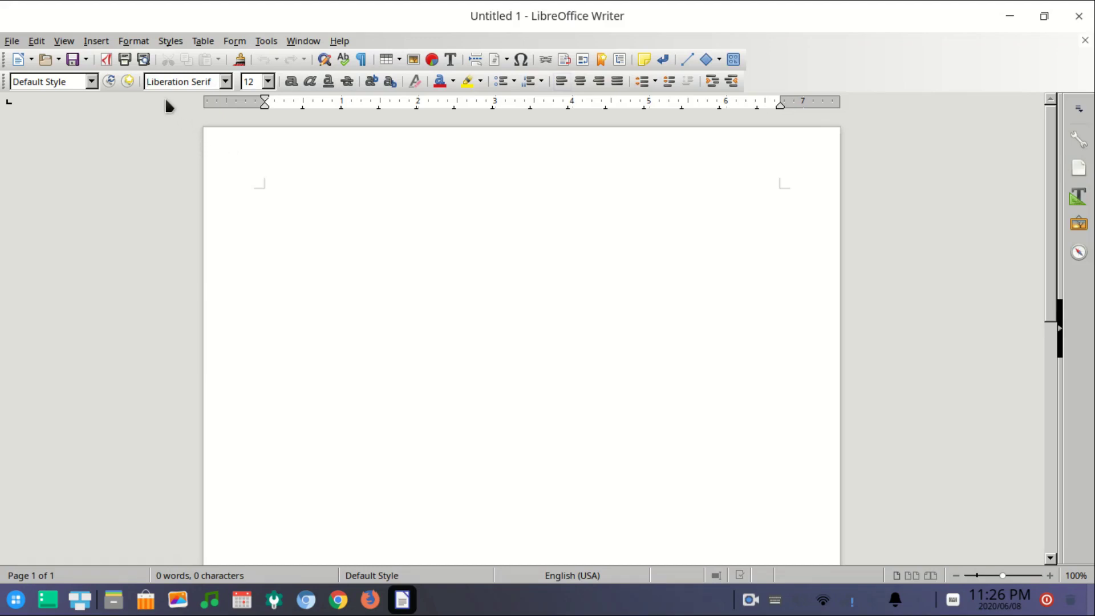
Search the font list for 'times' and confirm Times New Roman is not installed.
{"action": "left_click", "coordinate": [178, 81]}
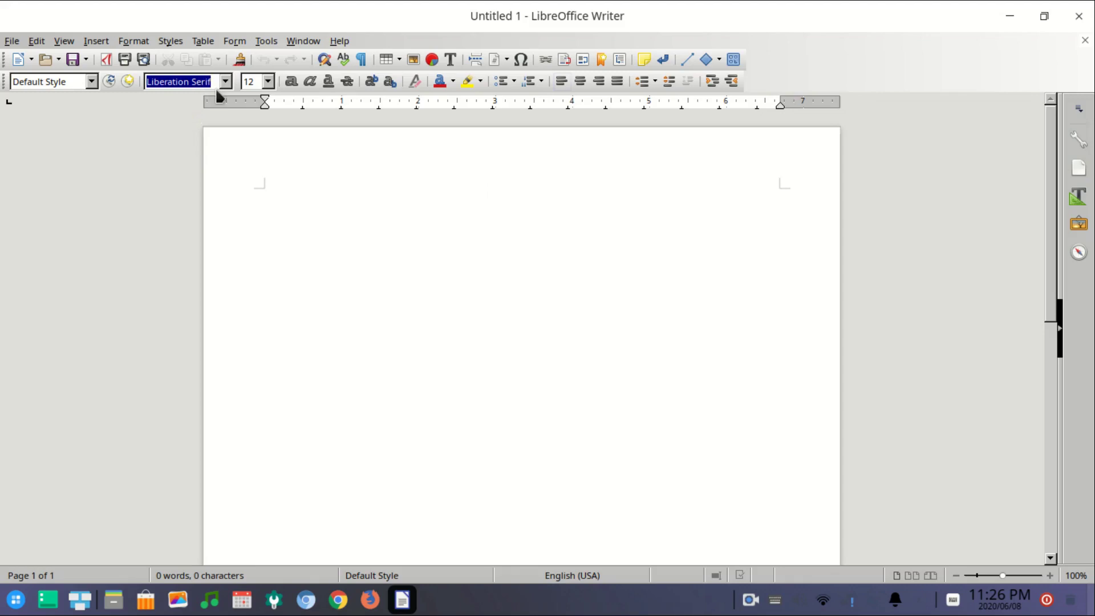
{"action": "mouse_move", "coordinate": [229, 133]}
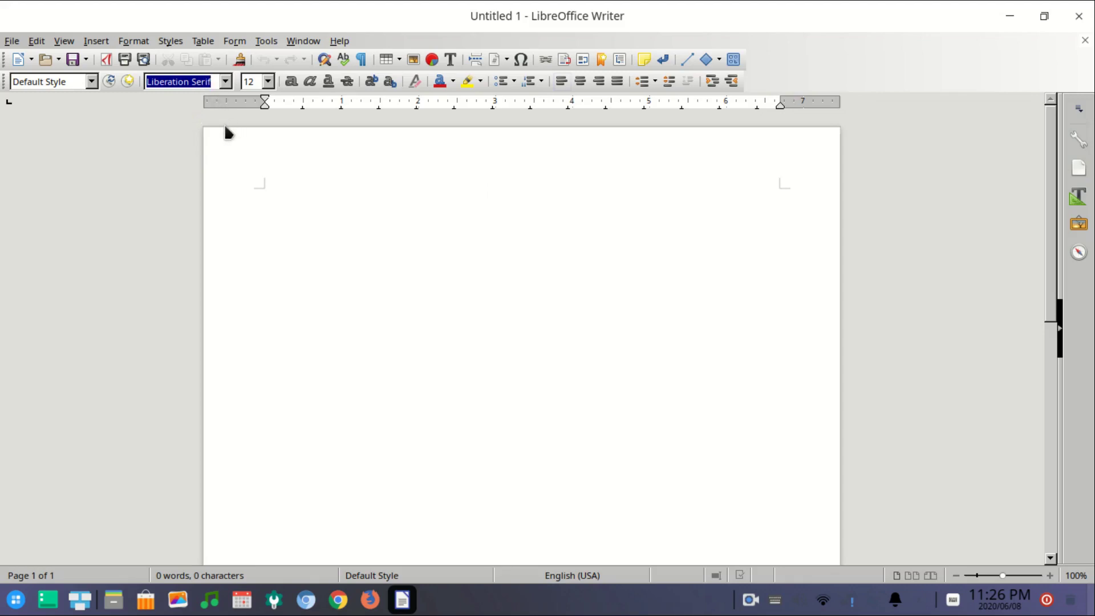
{"action": "type", "text": "times"}
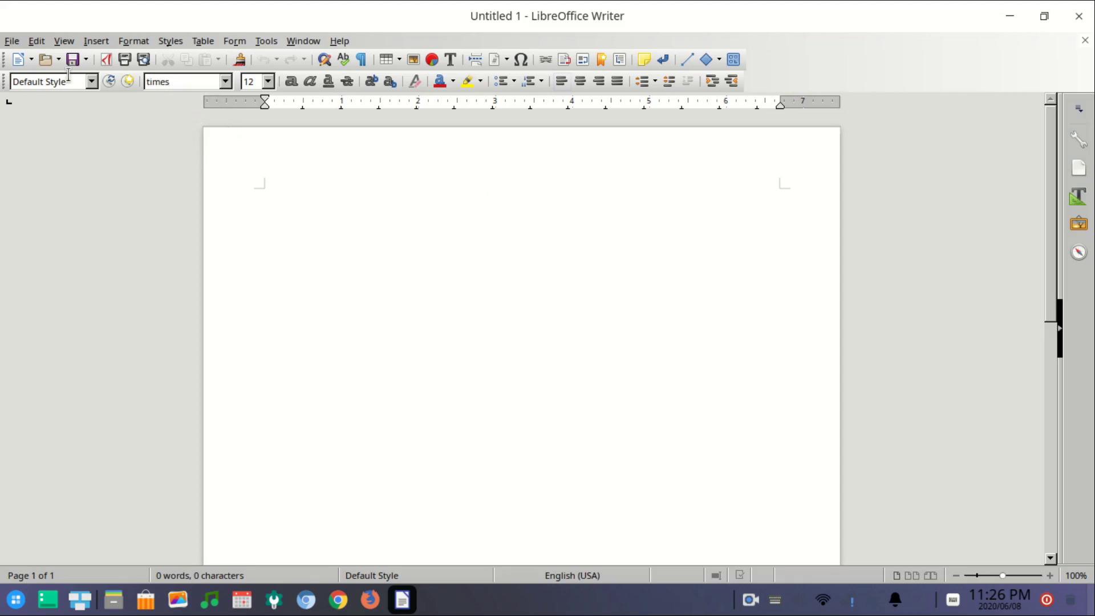
{"action": "left_click", "coordinate": [226, 81]}
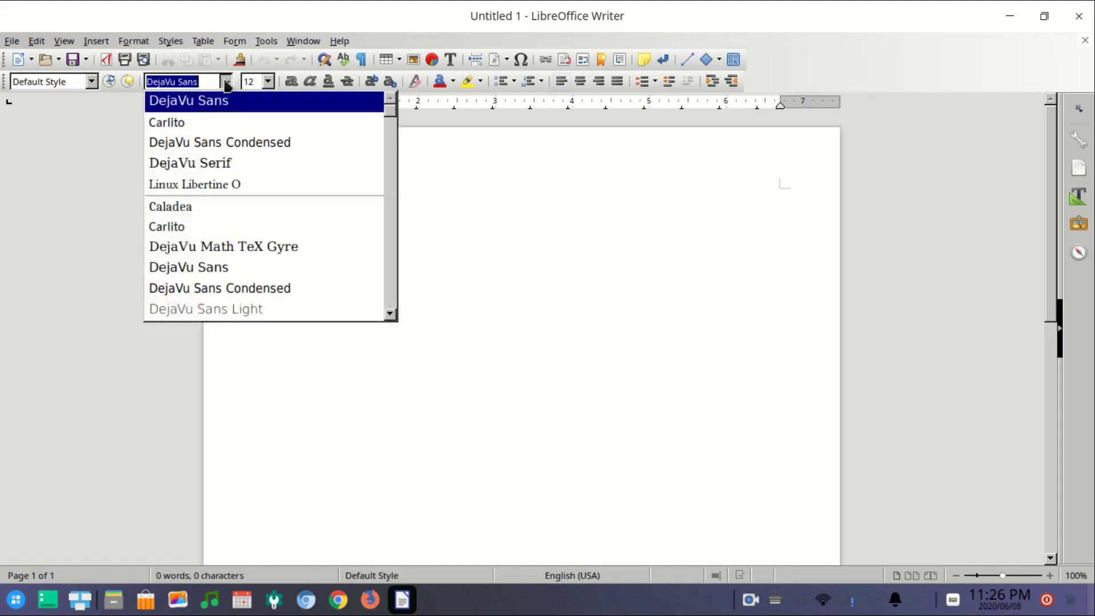
{"action": "mouse_move", "coordinate": [205, 309]}
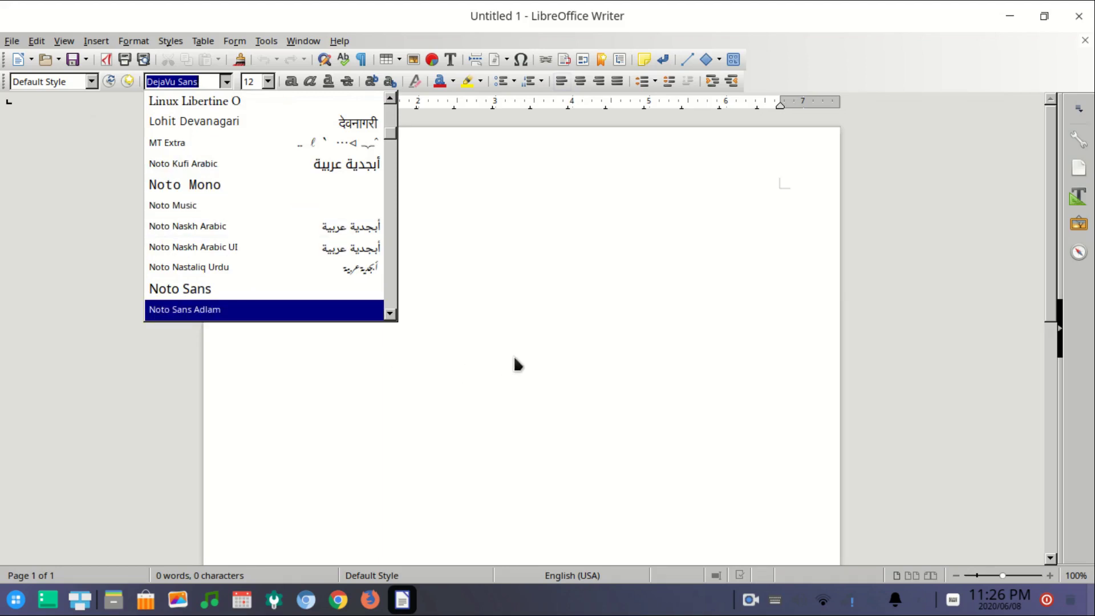
{"action": "mouse_move", "coordinate": [498, 379]}
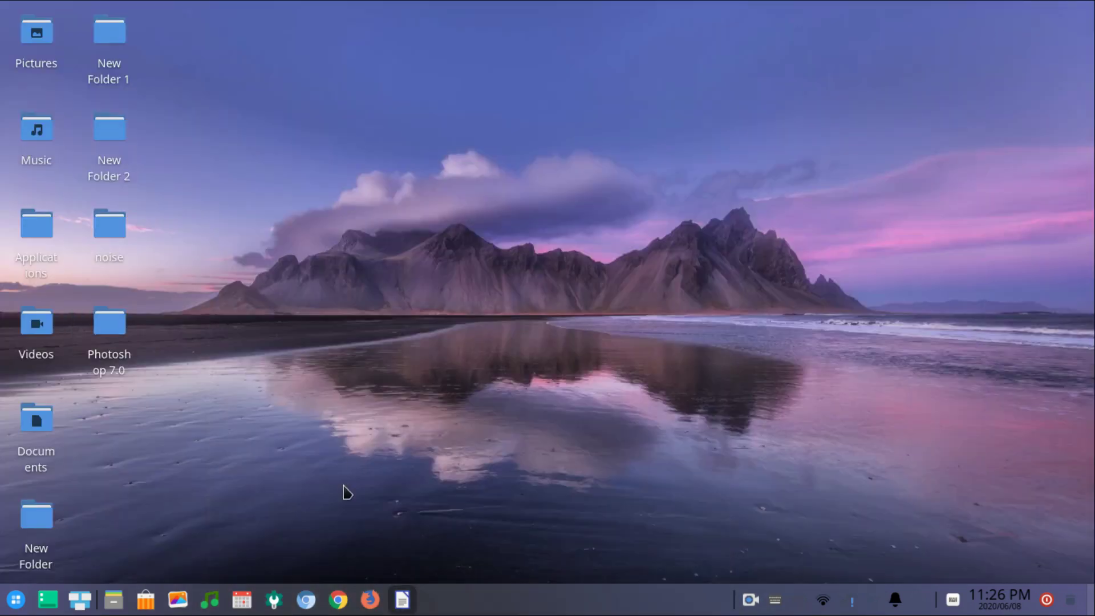
{"action": "mouse_move", "coordinate": [359, 467]}
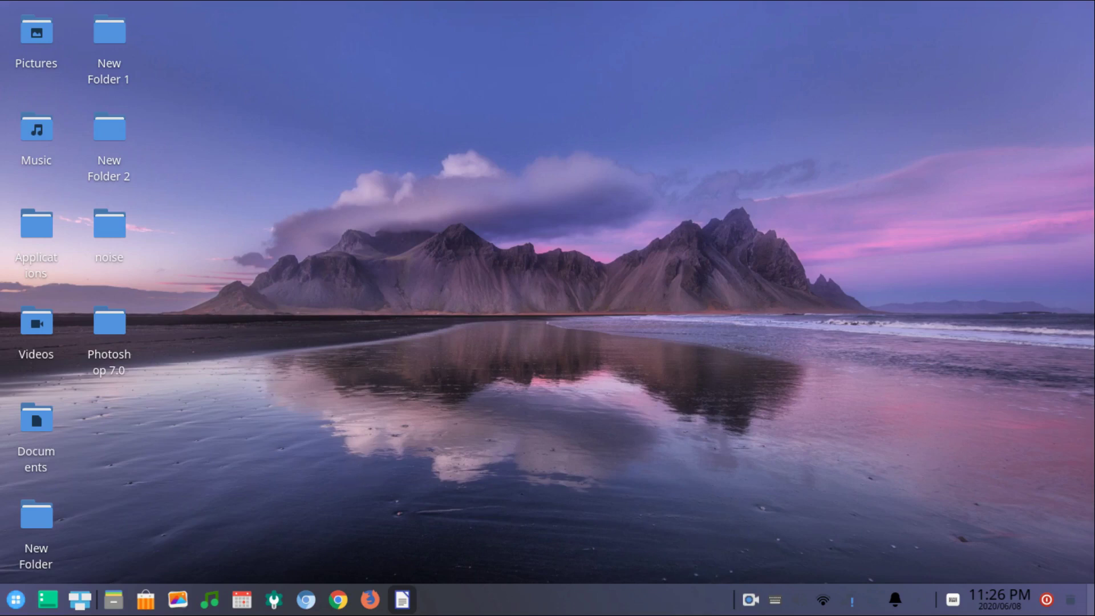
{"action": "mouse_move", "coordinate": [219, 498]}
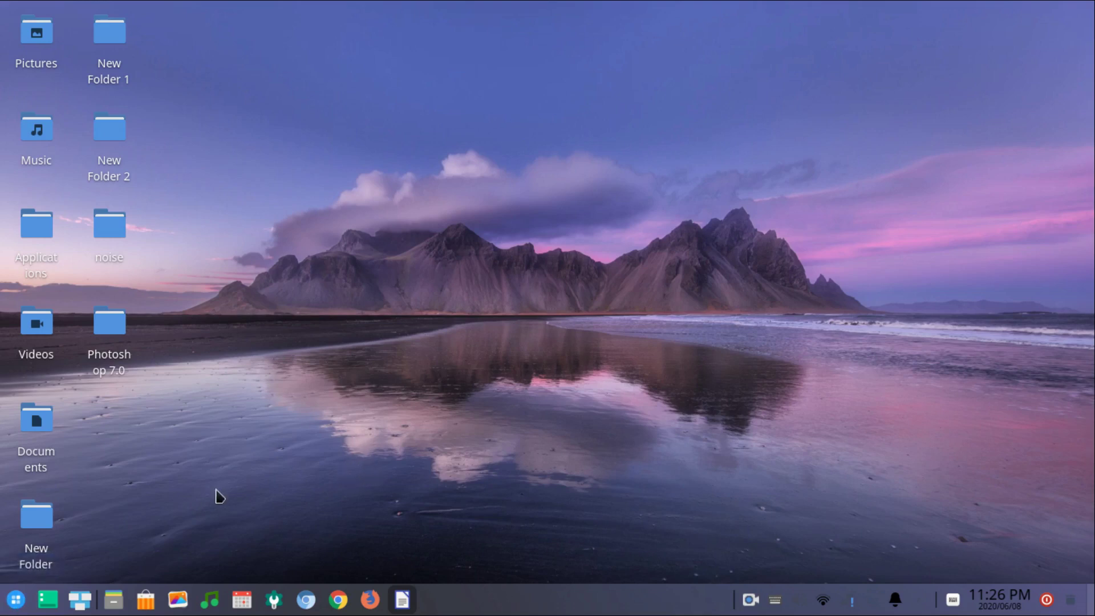
{"action": "mouse_move", "coordinate": [209, 498]}
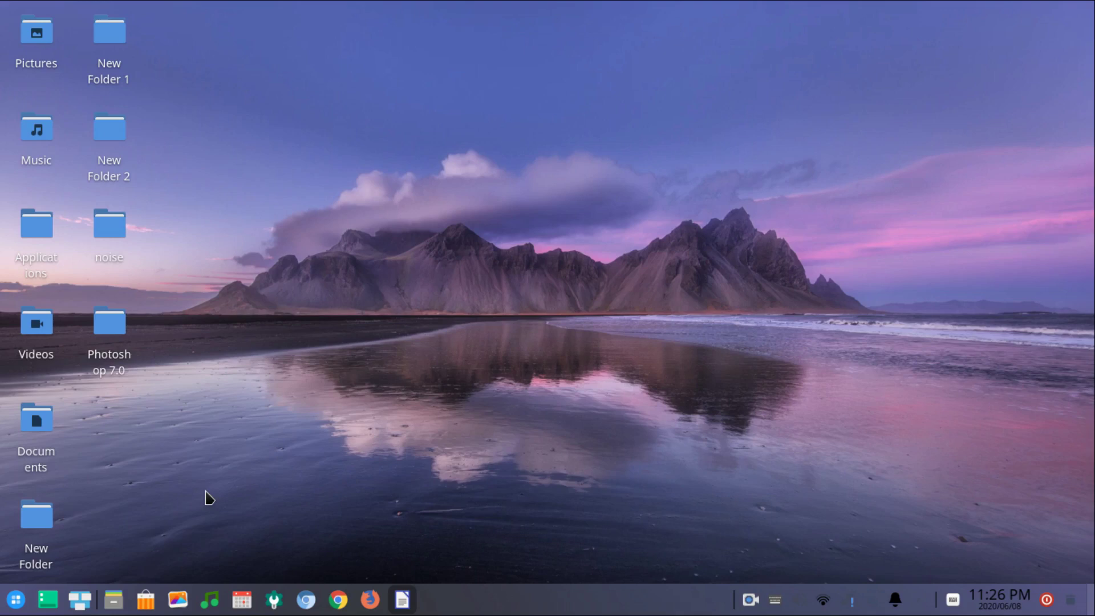
Open a terminal window with Ctrl+Alt+T.
{"action": "key", "text": "ctrl+alt+t"}
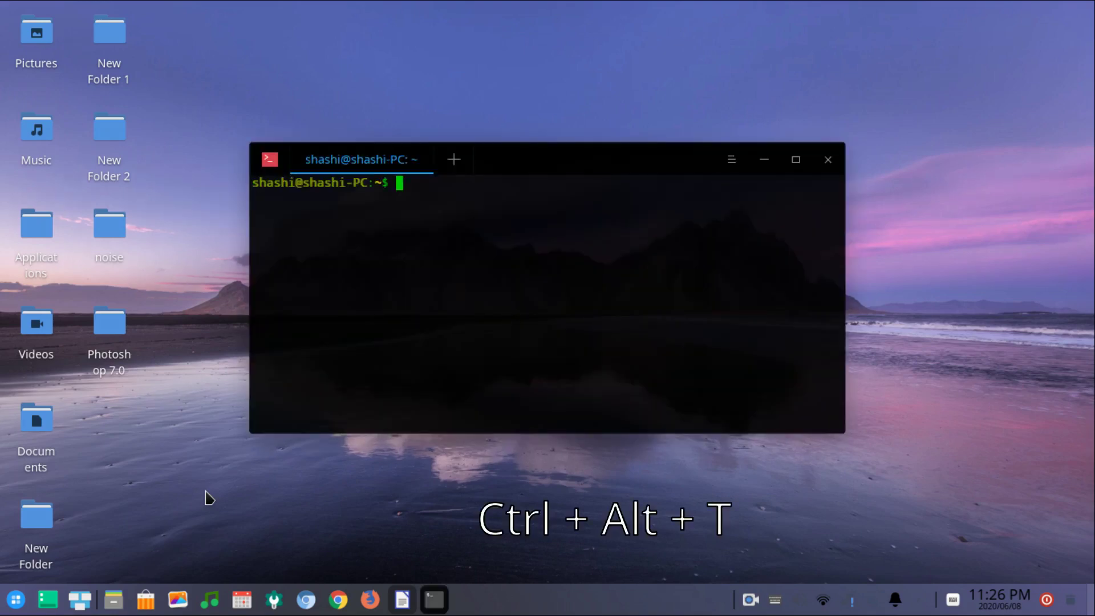
Enter 'sudo apt-get install ttf-mscorefonts-installer' at the terminal prompt without running it.
{"action": "key", "text": "ctrl+alt+t"}
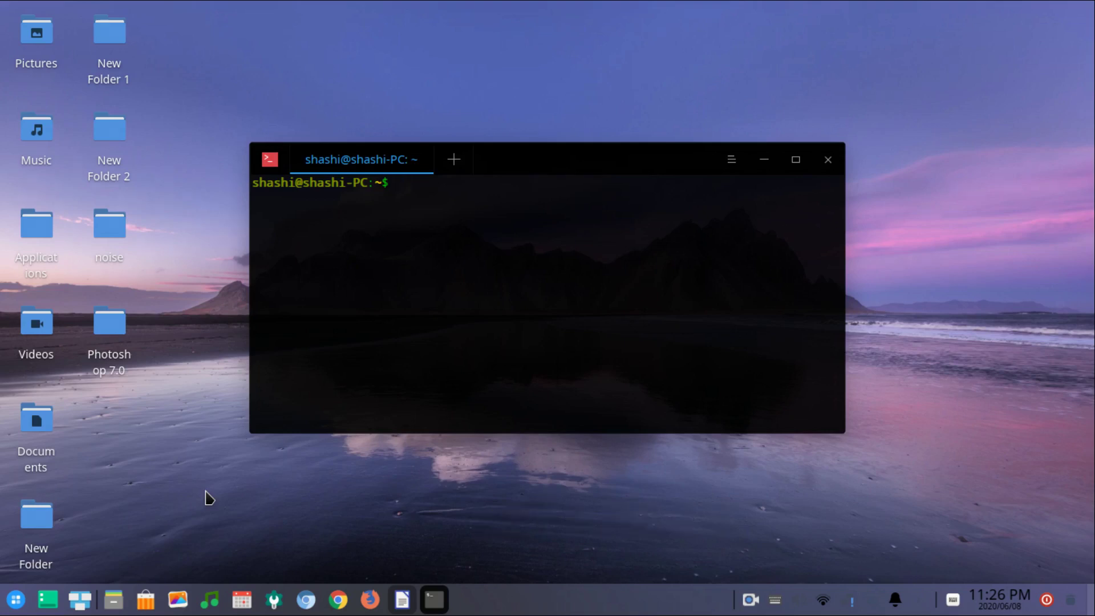
{"action": "type", "text": "sudo"}
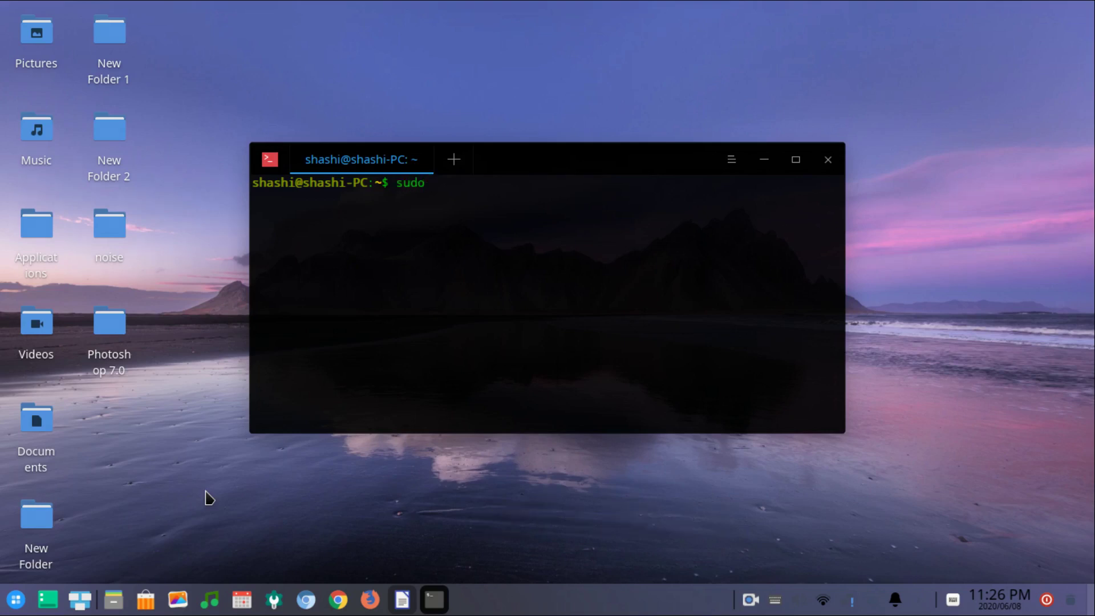
{"action": "type", "text": "apt"}
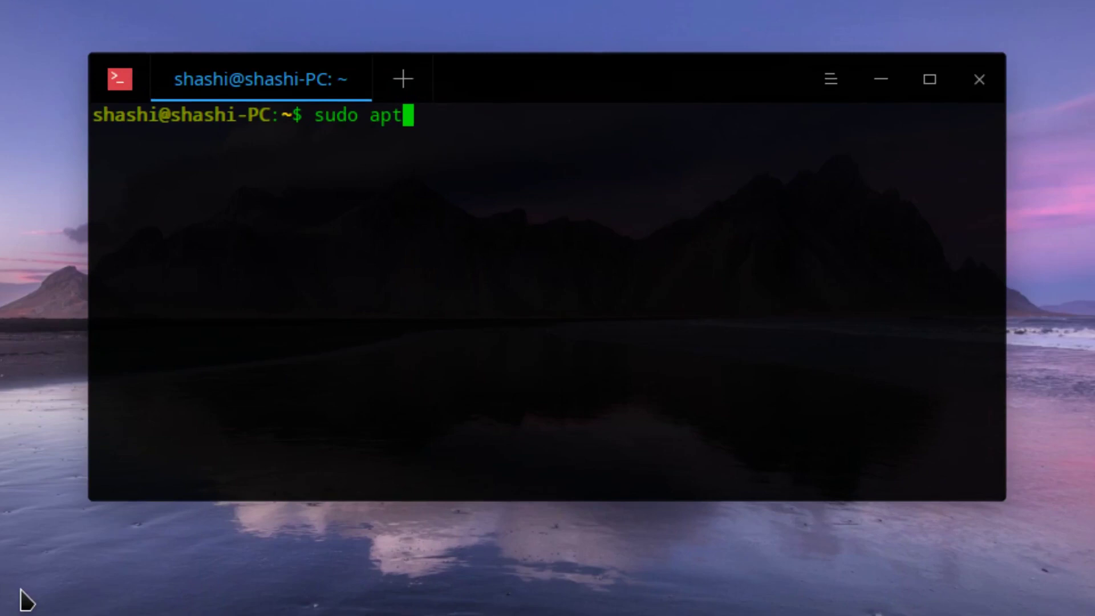
{"action": "type", "text": "-"}
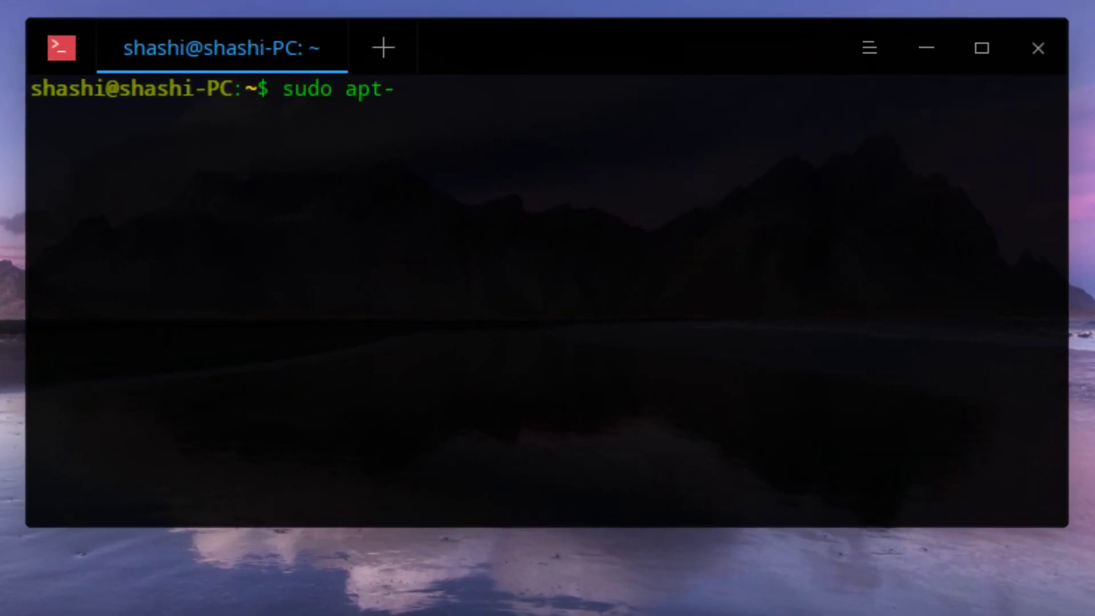
{"action": "type", "text": "get install tt"}
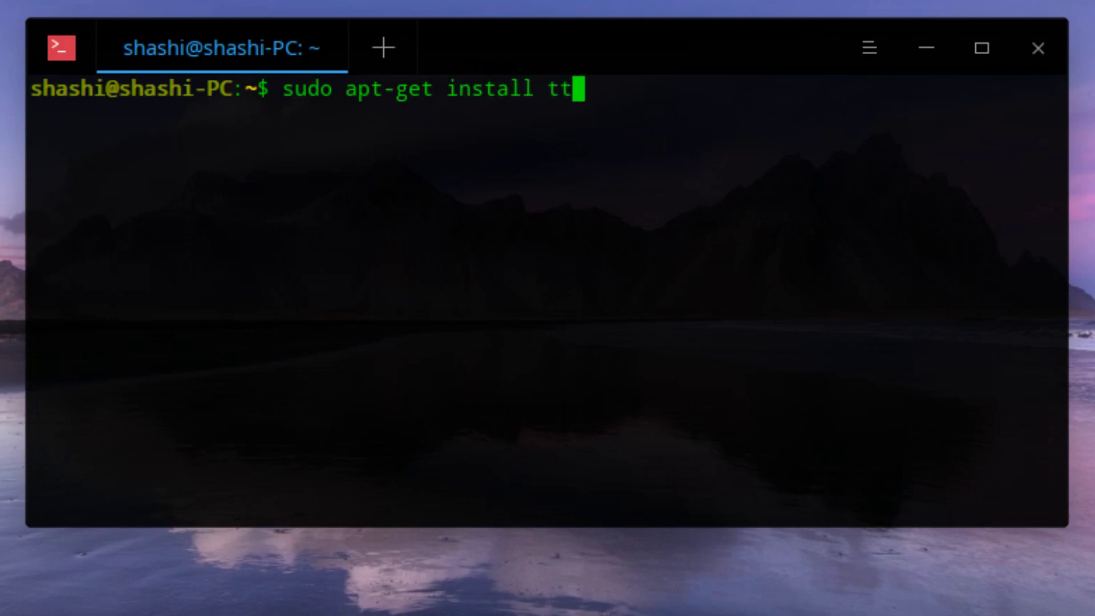
{"action": "type", "text": "f-"}
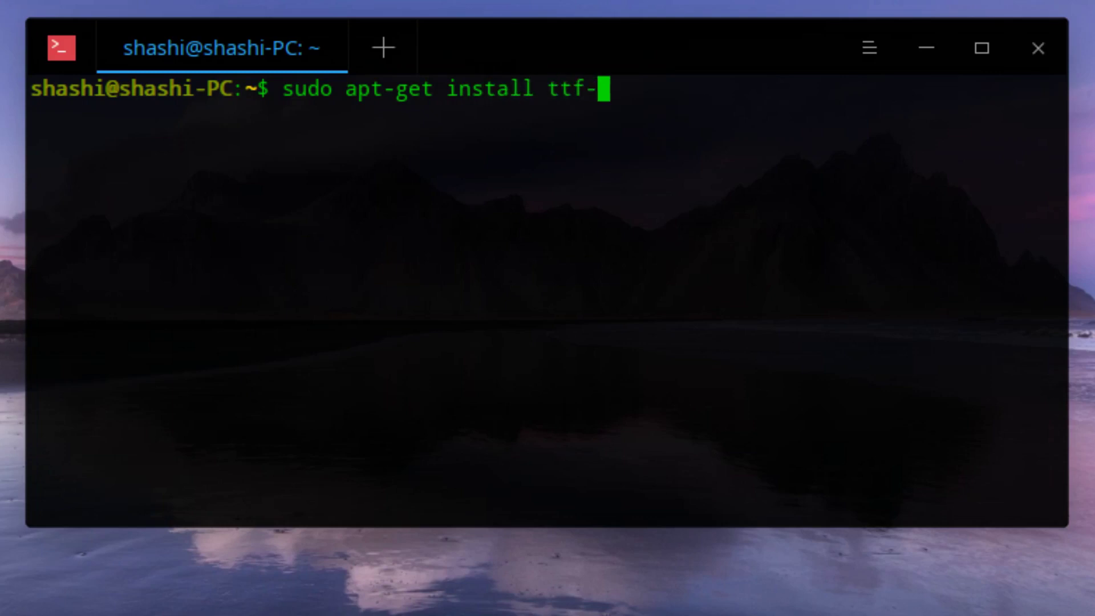
{"action": "type", "text": "msc"}
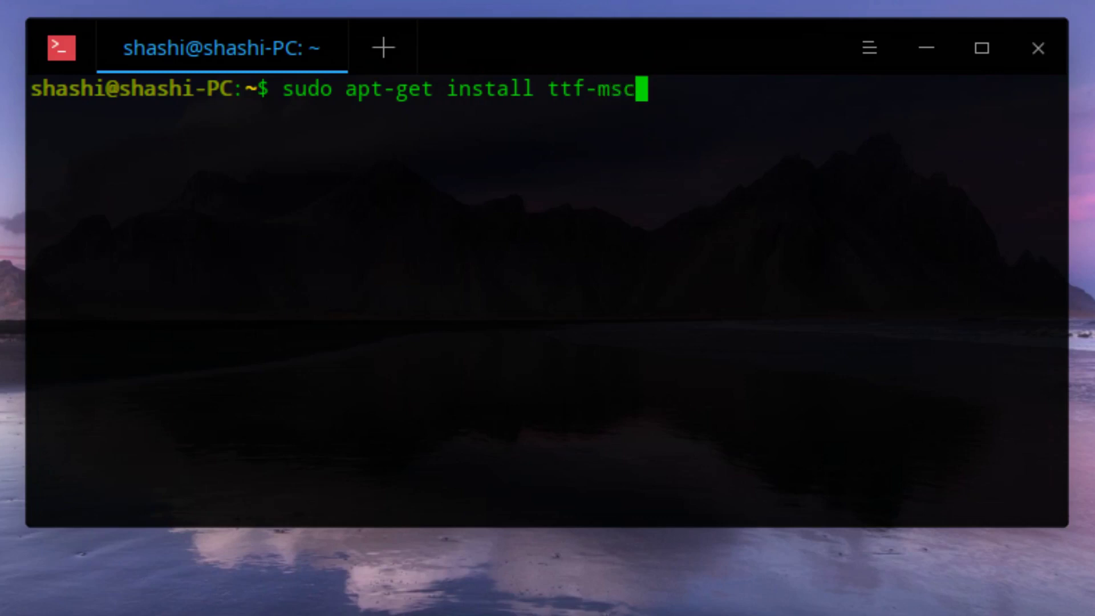
{"action": "type", "text": "ore"}
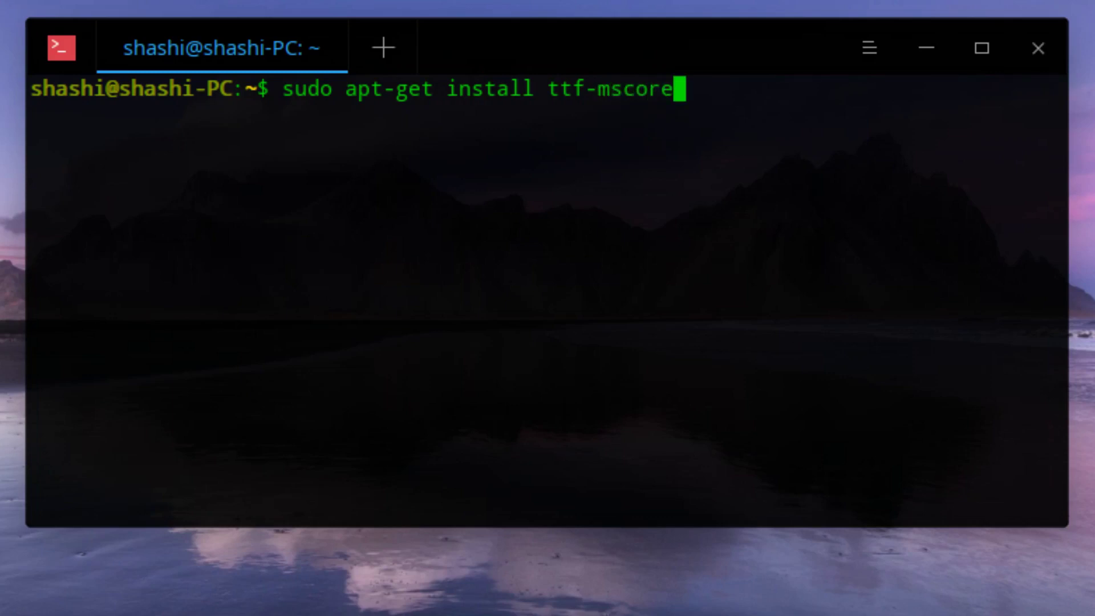
{"action": "type", "text": "fontd"}
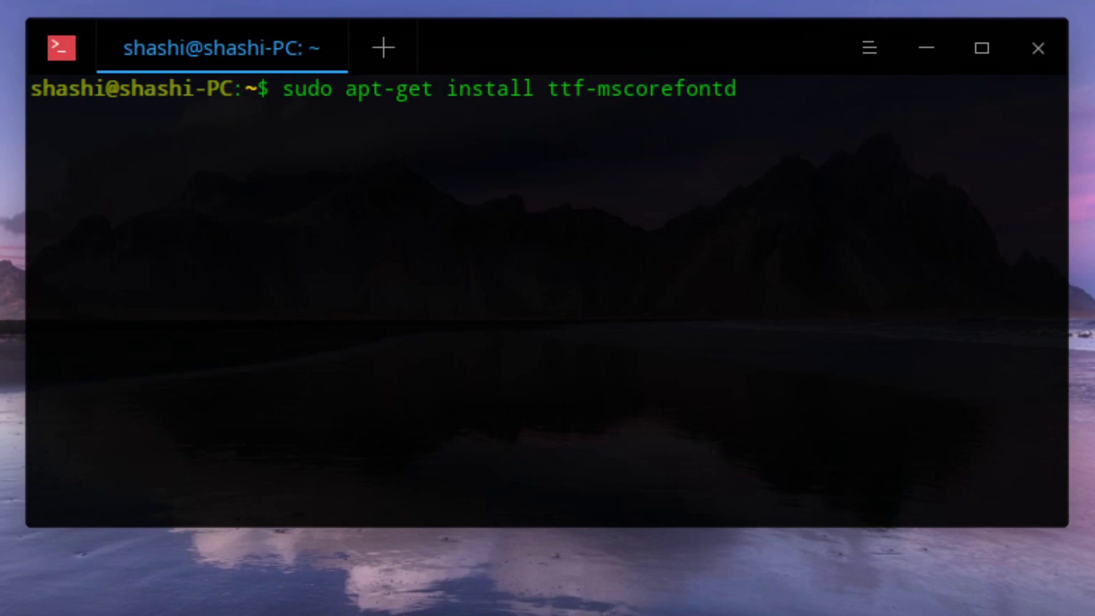
{"action": "type", "text": "s"}
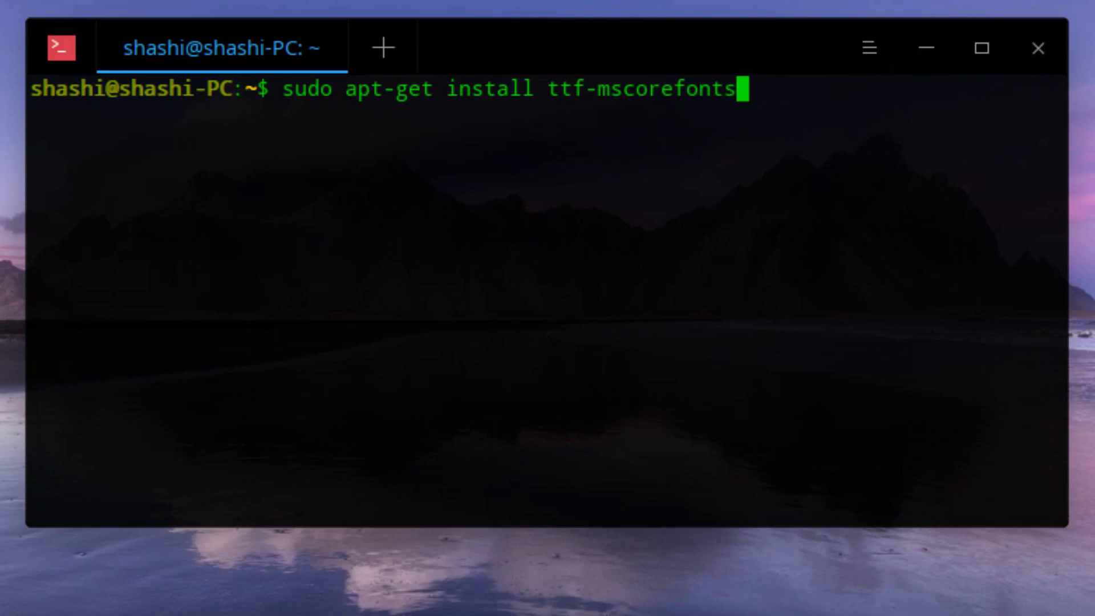
{"action": "type", "text": "-insa"}
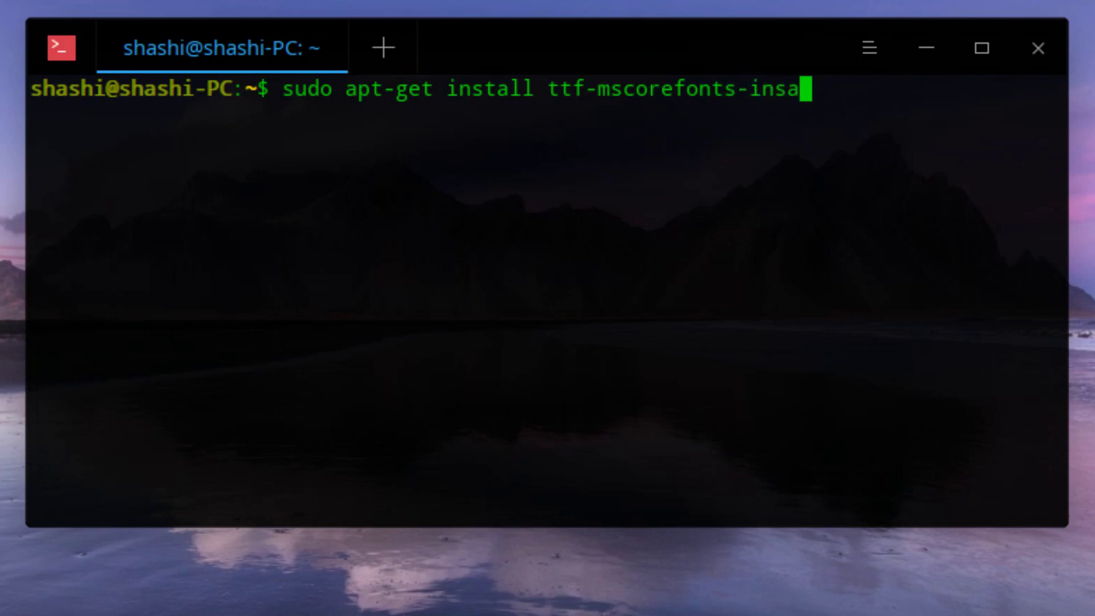
{"action": "type", "text": "lle"}
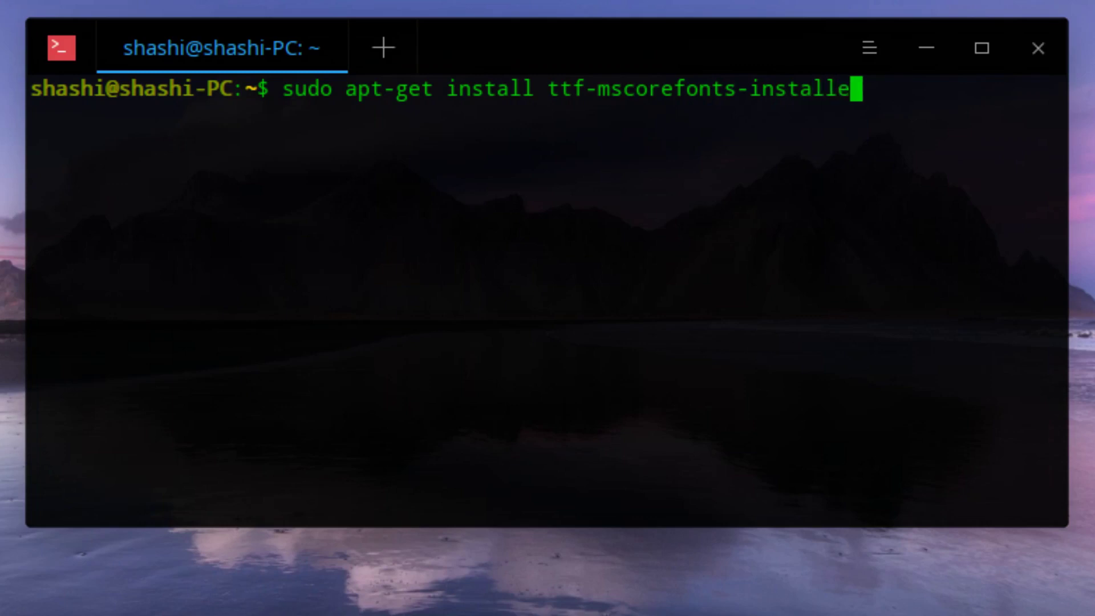
{"action": "type", "text": "r"}
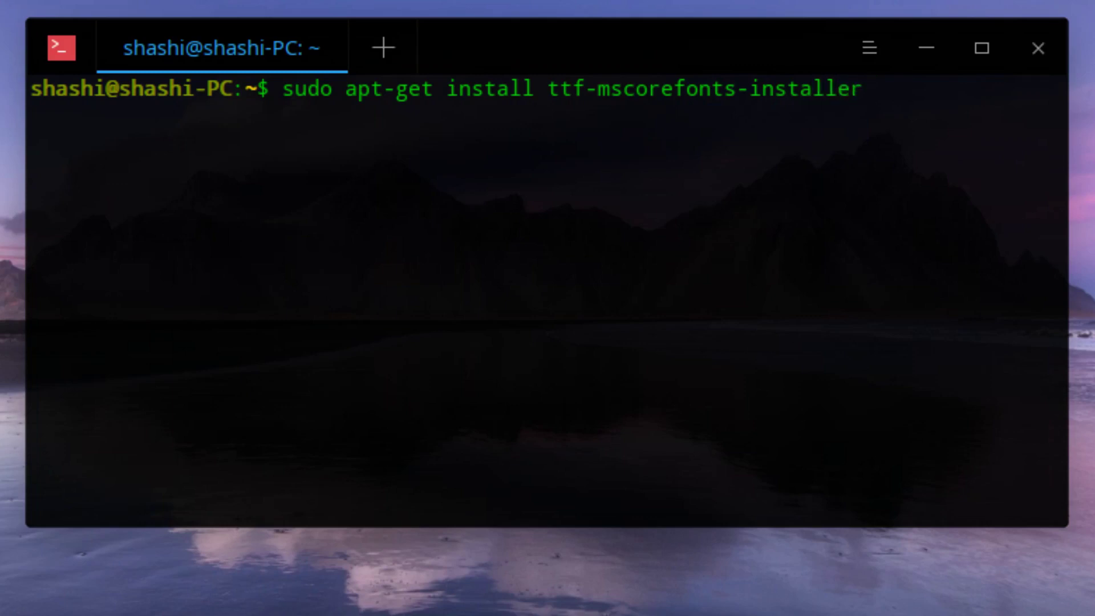
Run the apt-get install and wait until all Microsoft core fonts are installed.
{"action": "key", "text": "Return"}
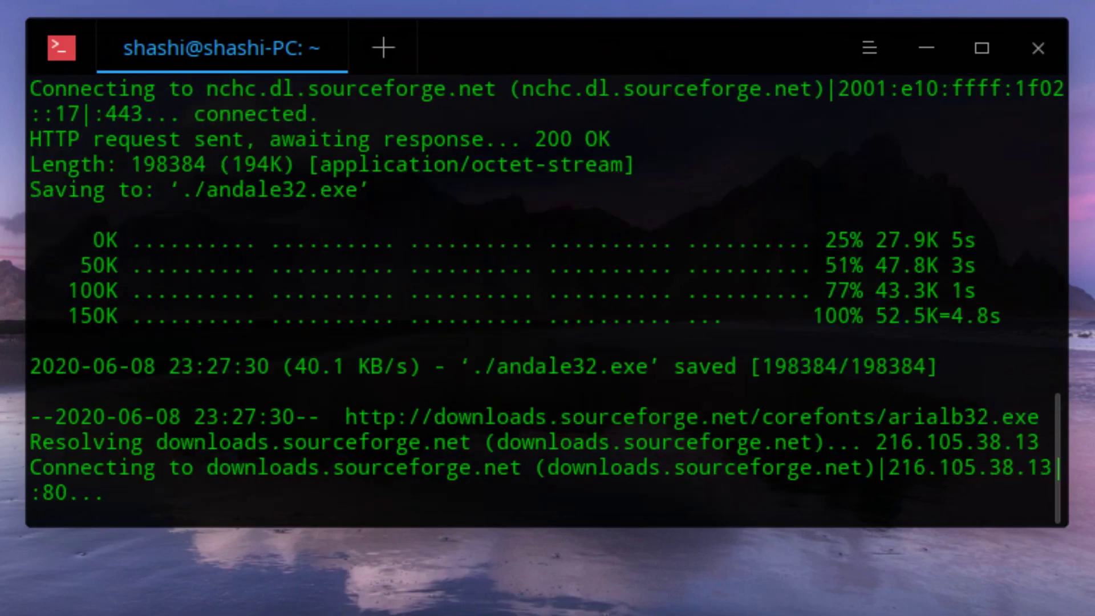
{"action": "scroll", "scroll_direction": "down", "scroll_amount": 3}
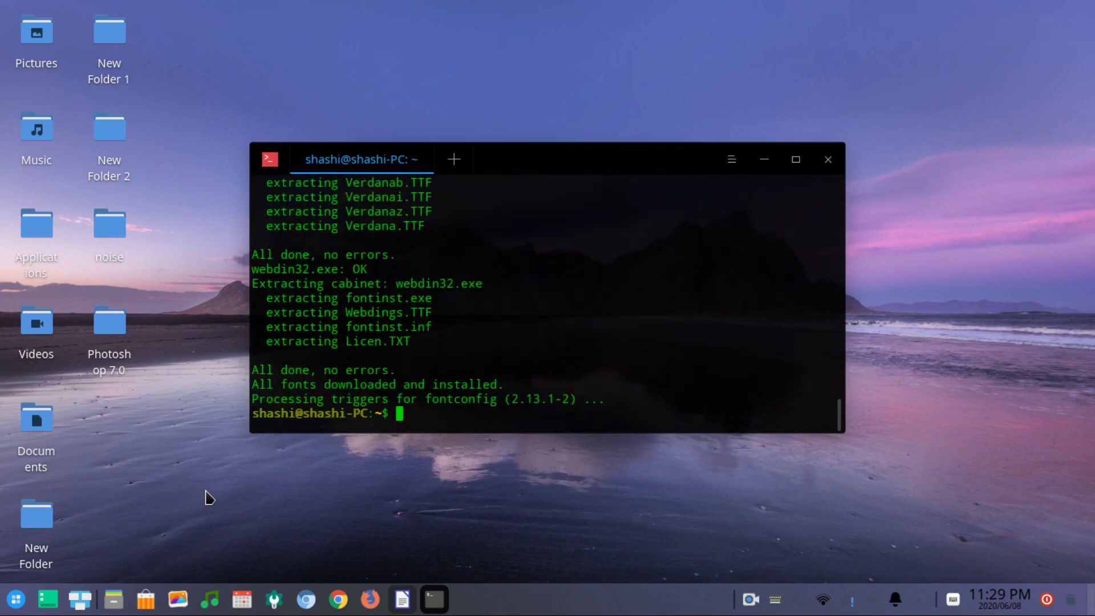
{"action": "mouse_move", "coordinate": [541, 395]}
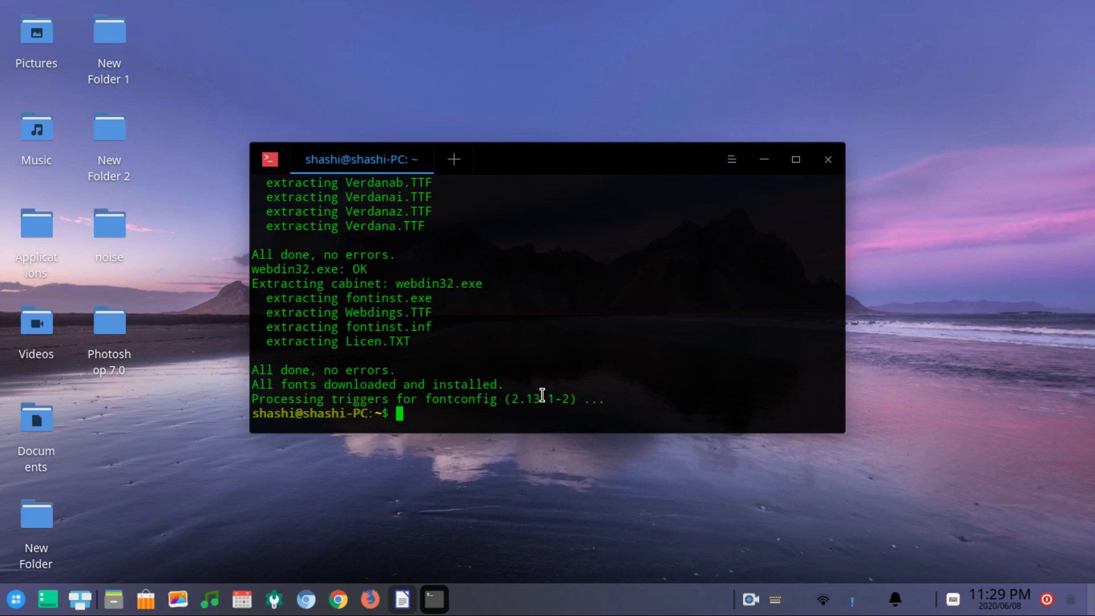
{"action": "mouse_move", "coordinate": [626, 330]}
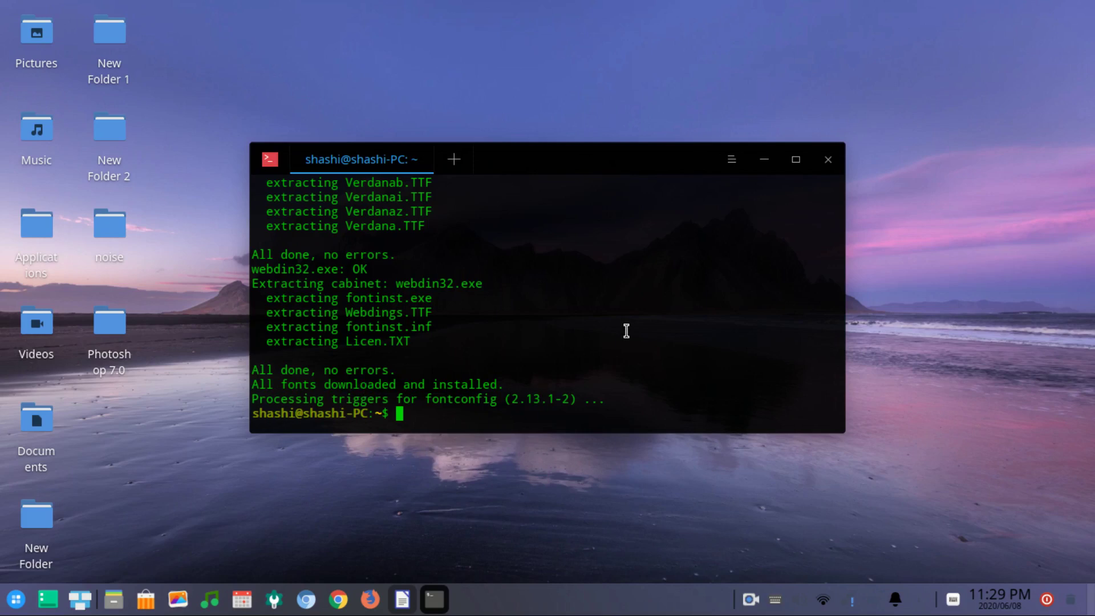
Close the terminal and the Writer window, leaving only the desktop.
{"action": "left_click", "coordinate": [828, 159]}
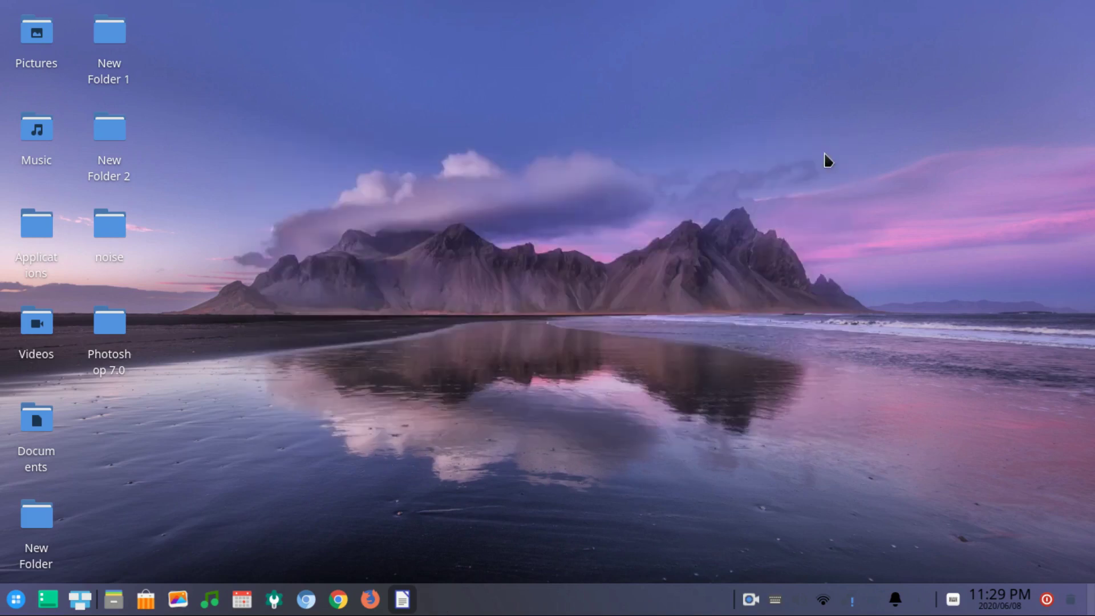
{"action": "left_click", "coordinate": [401, 600]}
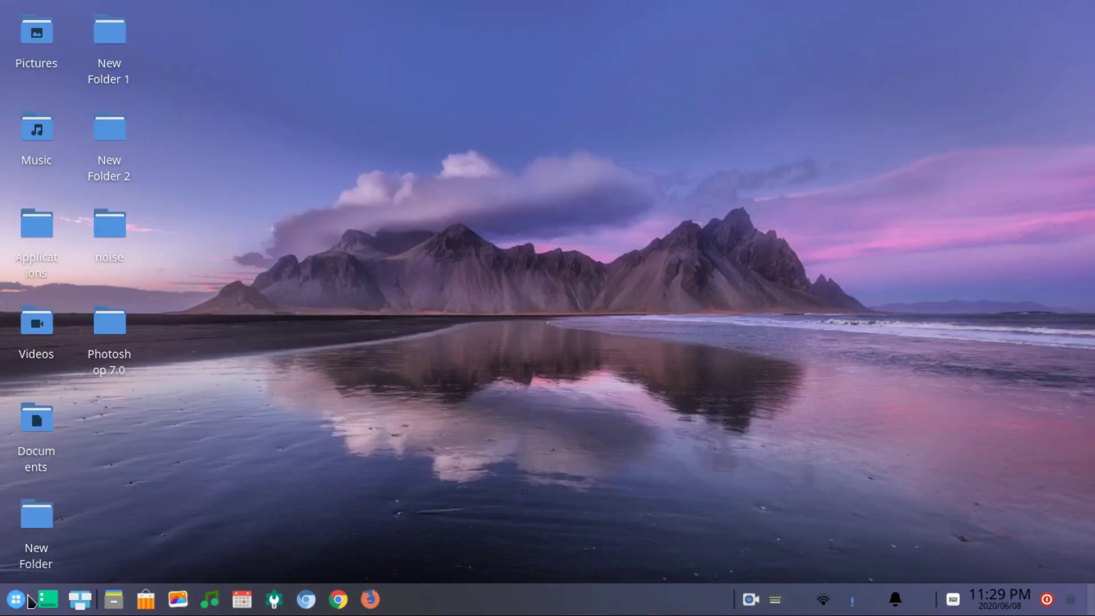
{"action": "left_click", "coordinate": [13, 600]}
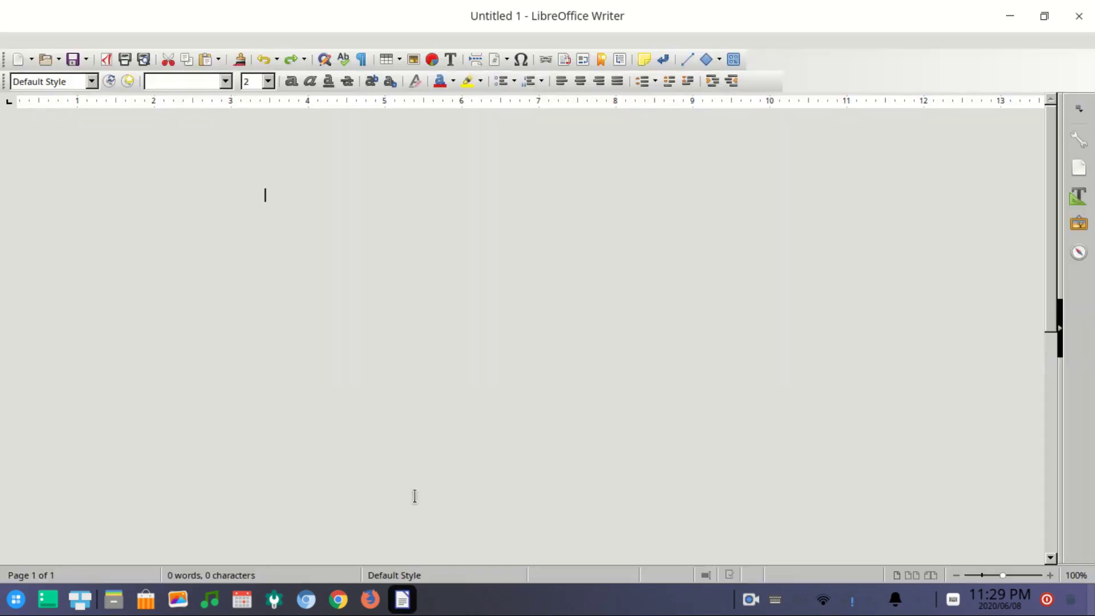
Set the blank document's font to Times New Roman from the font list.
{"action": "left_click", "coordinate": [225, 81]}
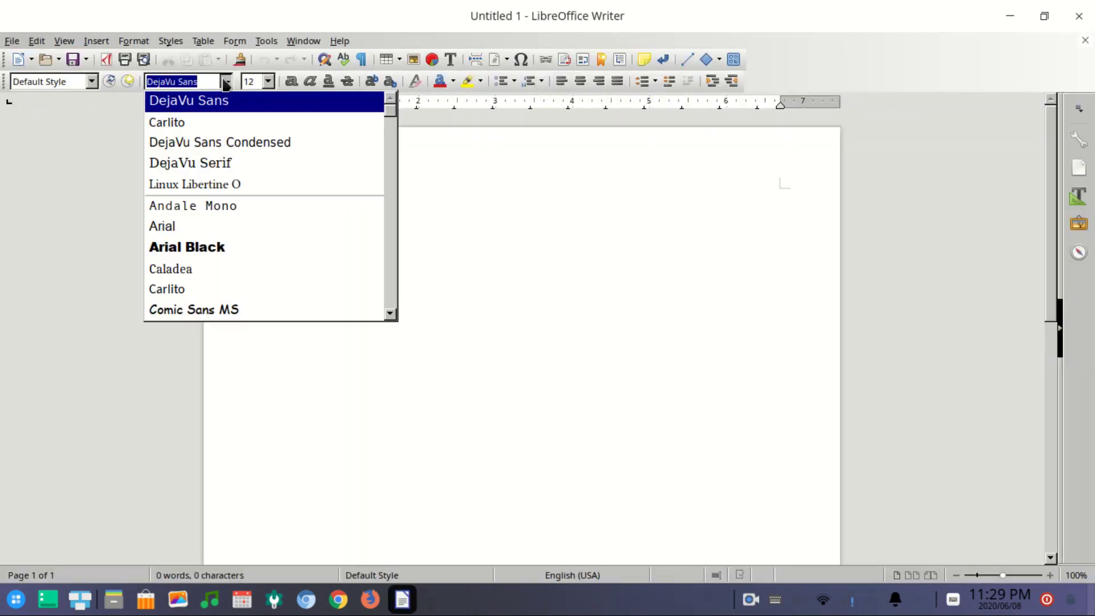
{"action": "type", "text": "Times New Roman"}
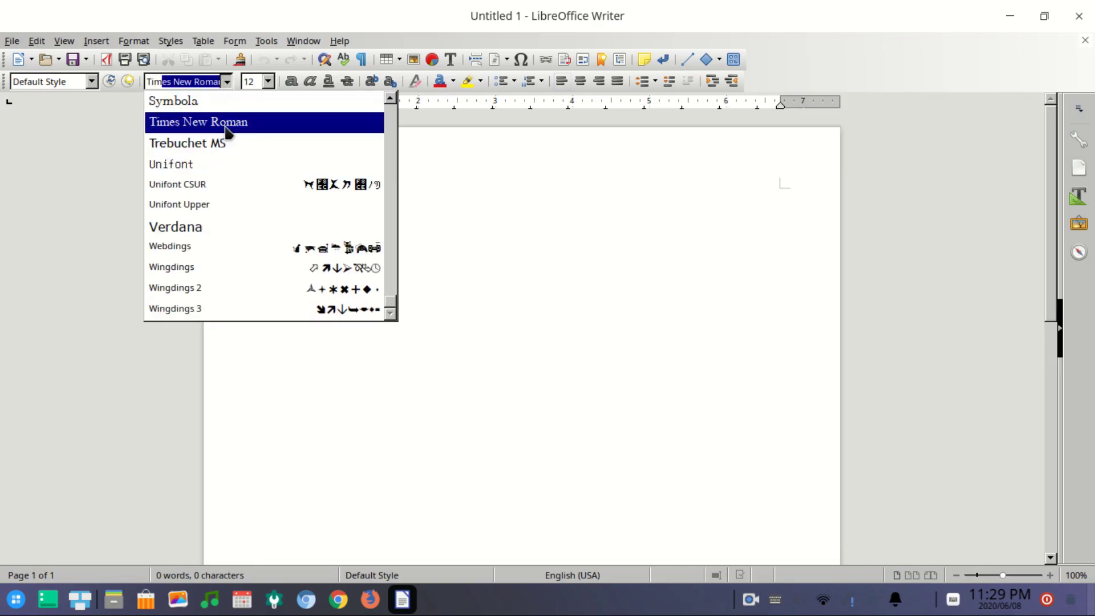
{"action": "left_click", "coordinate": [198, 121]}
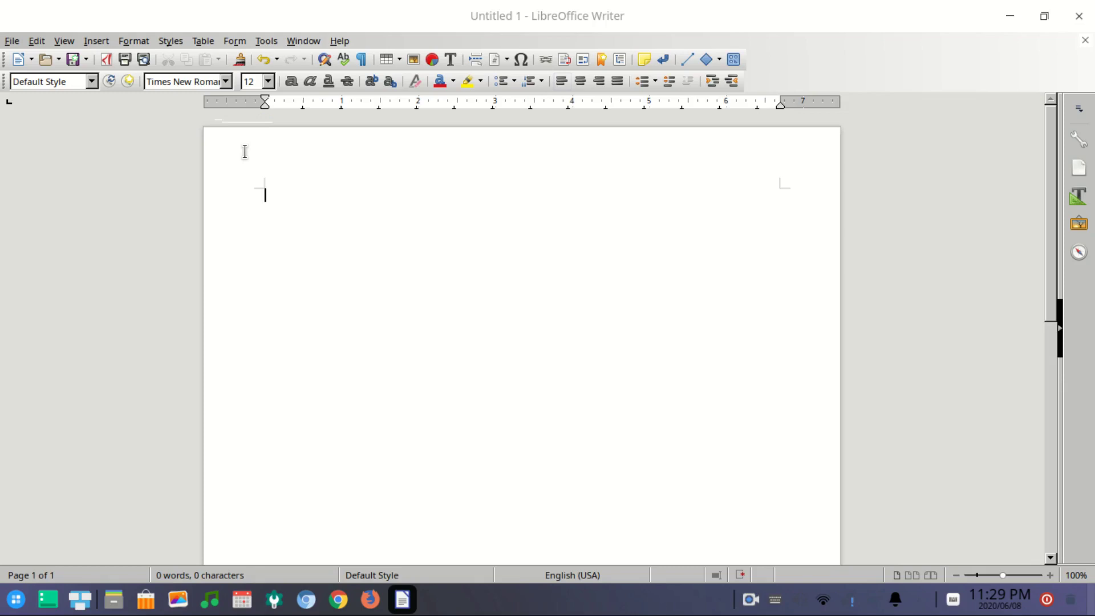
Type 'Hello' and check the font list to confirm Times New Roman is applied.
{"action": "type", "text": "Hello"}
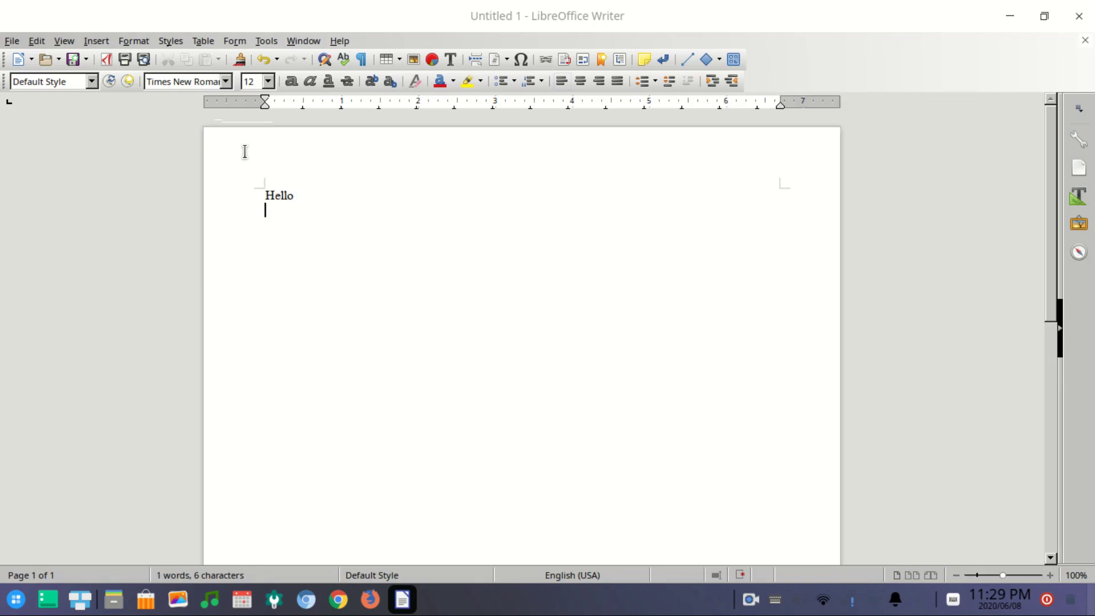
{"action": "left_click", "coordinate": [226, 81]}
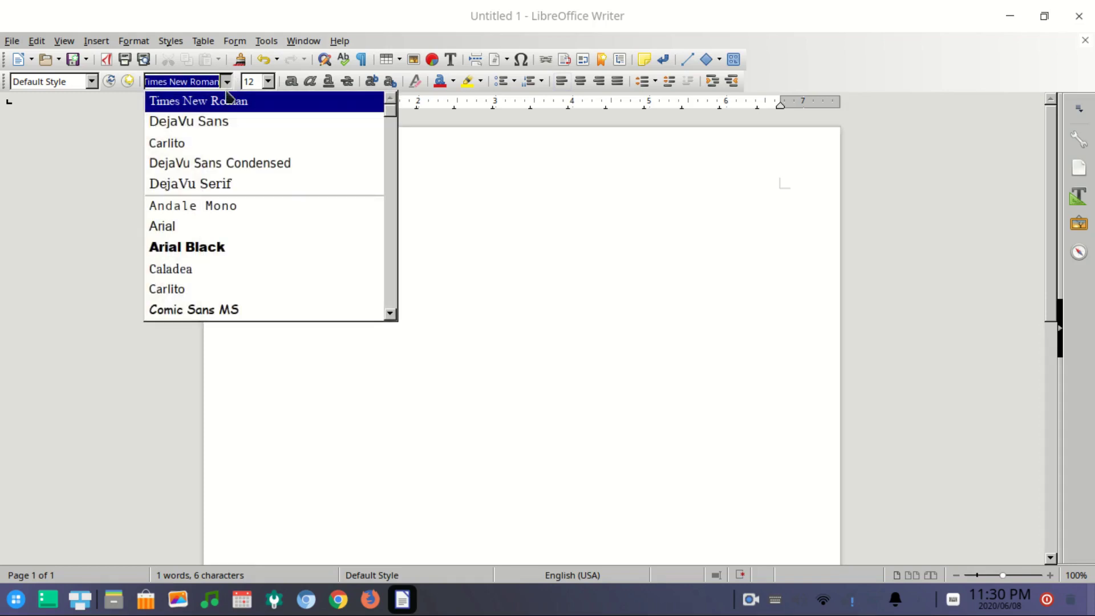
{"action": "scroll", "scroll_direction": "down", "scroll_amount": 3}
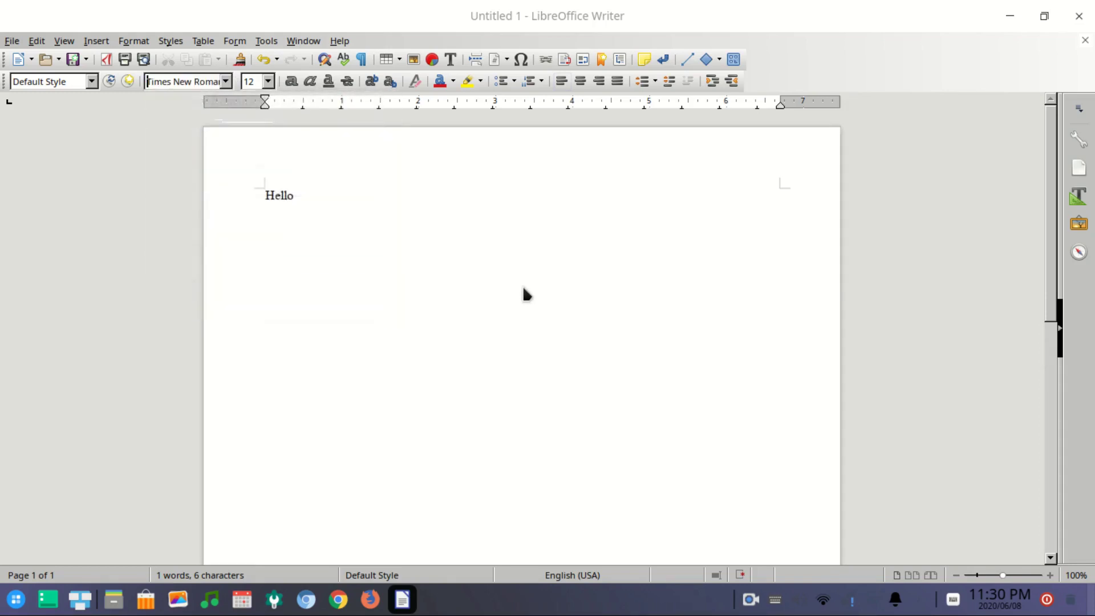
{"action": "mouse_move", "coordinate": [523, 280]}
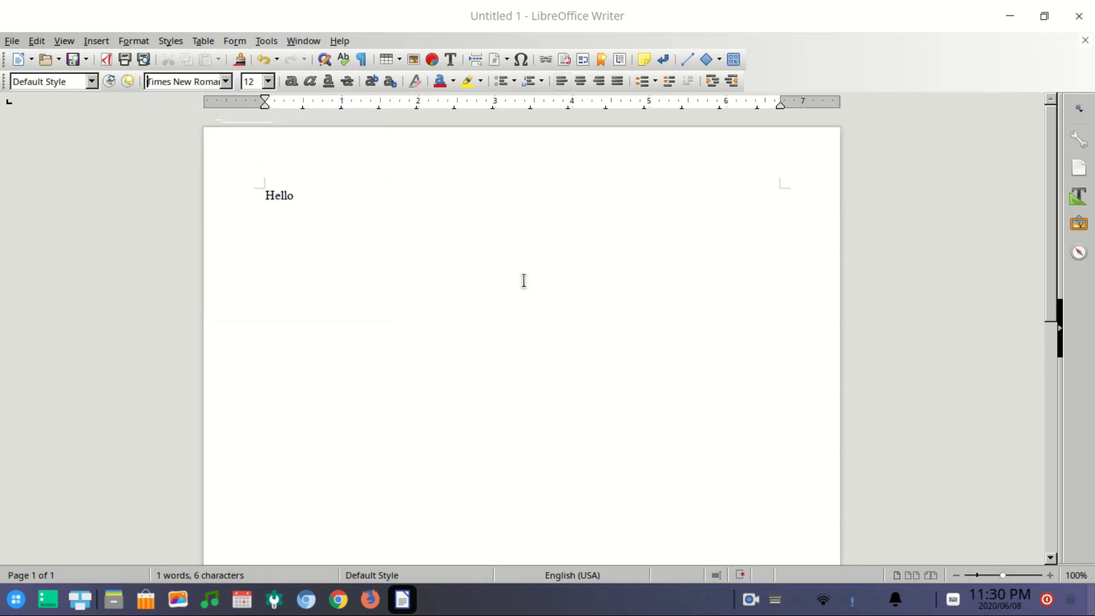